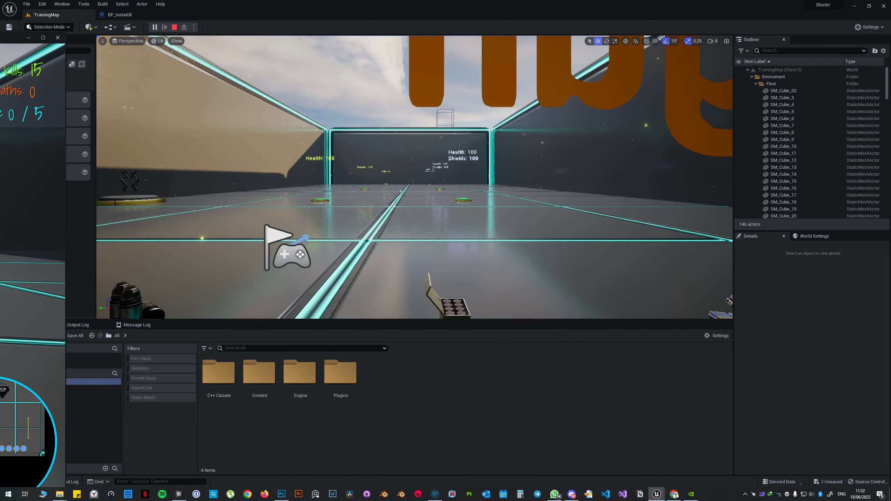
Focus the Blaster Preview (NetMode: Client 1) window to start playtesting.
click(165, 26)
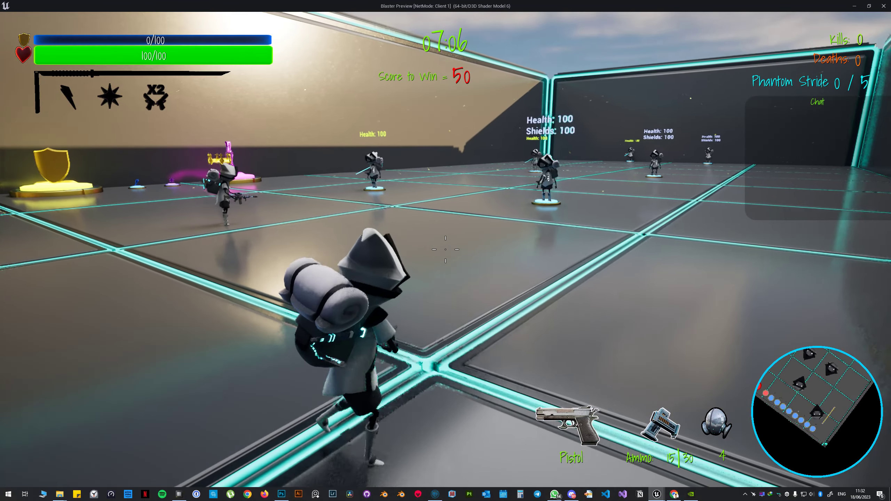
click(8, 493)
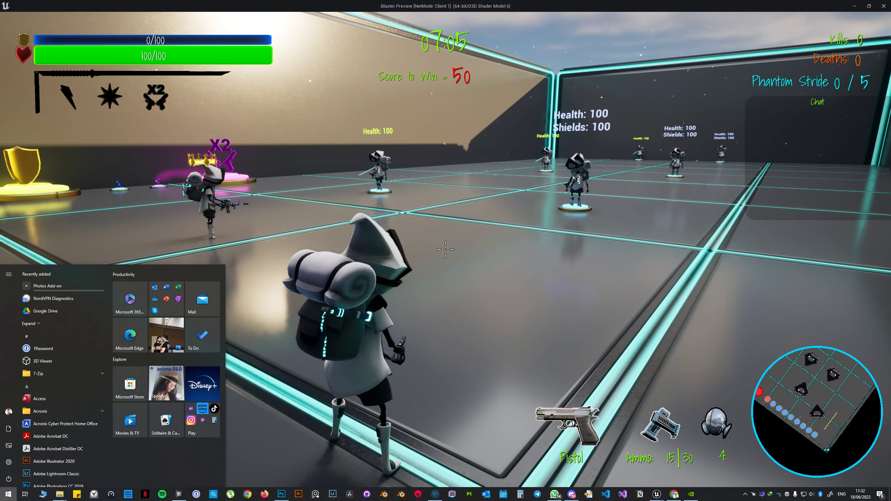